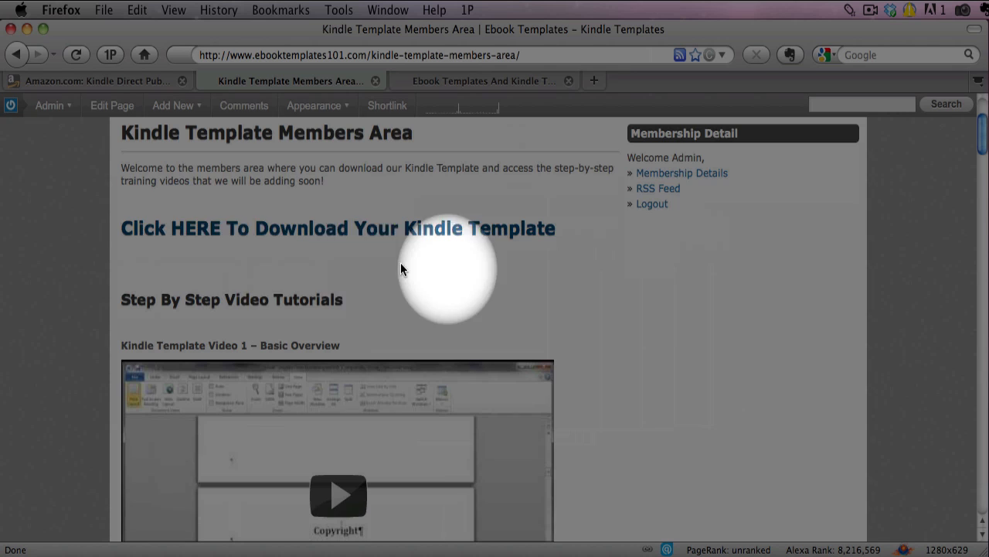
pyautogui.moveTo(281, 244)
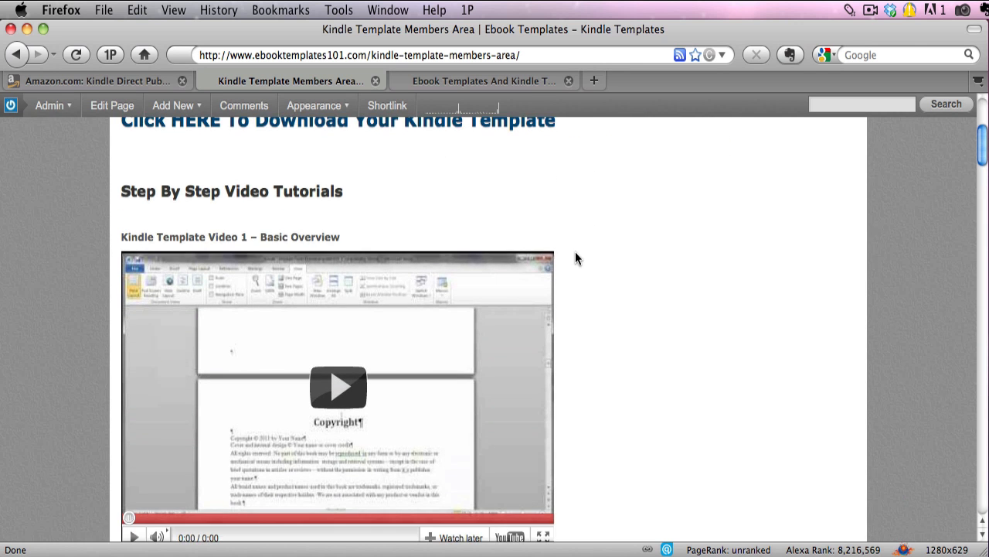
# - Scroll through Skipped Parts from its cover toward the Table of Contents page
pyautogui.scroll(-3)
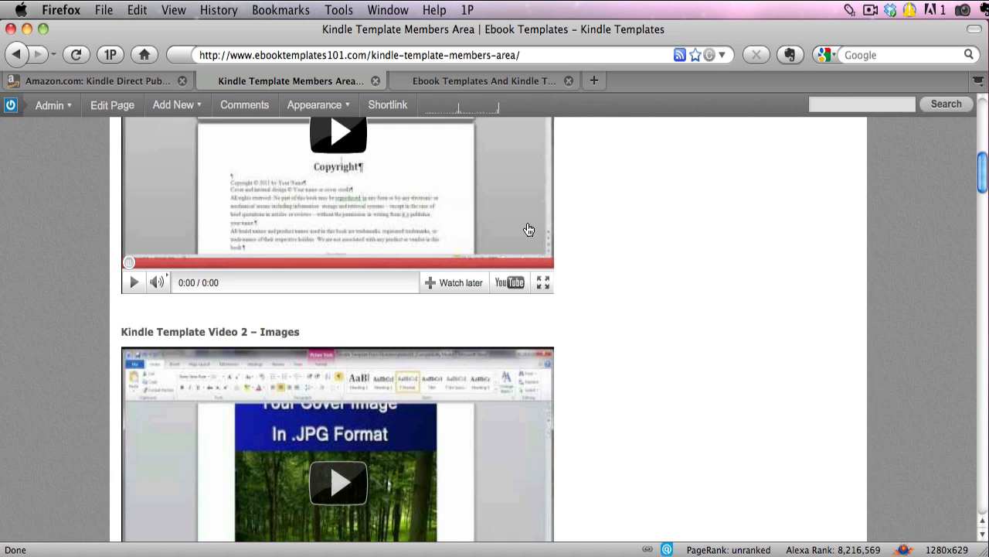
pyautogui.scroll(-3)
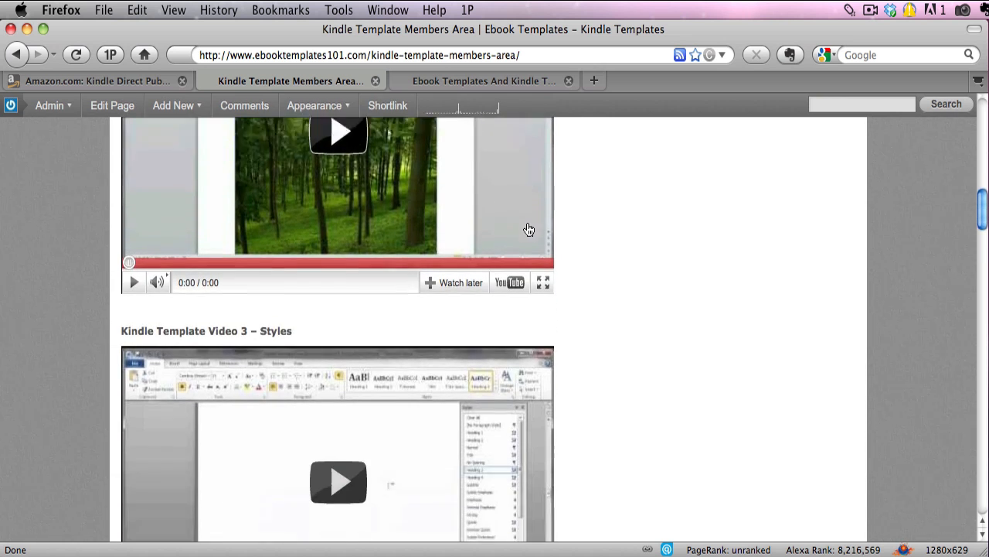
pyautogui.scroll(-3)
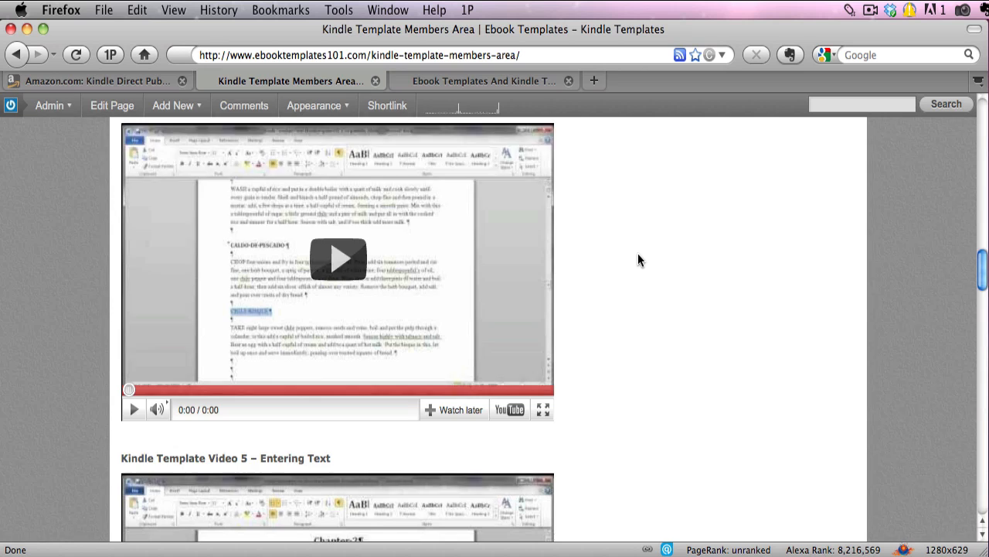
pyautogui.scroll(-3)
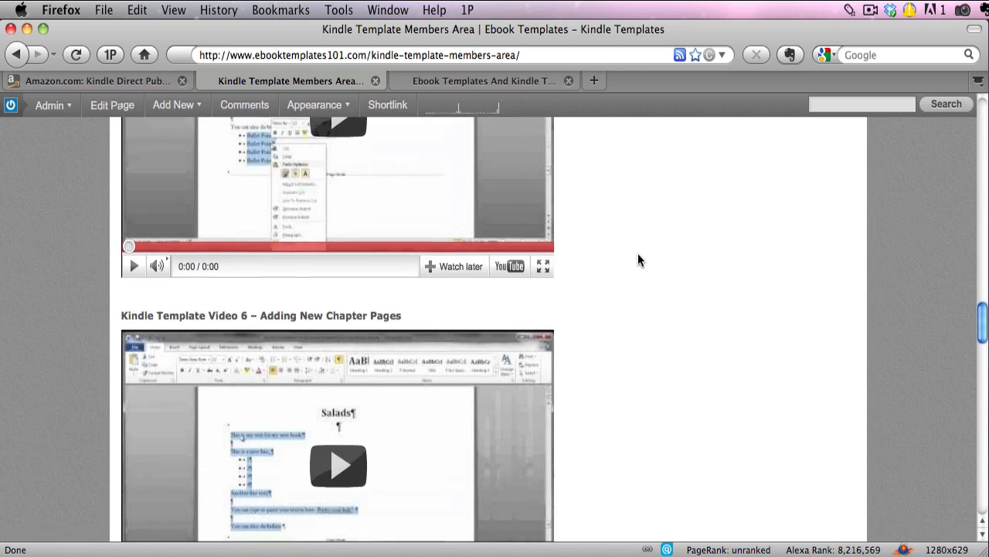
pyautogui.scroll(-3)
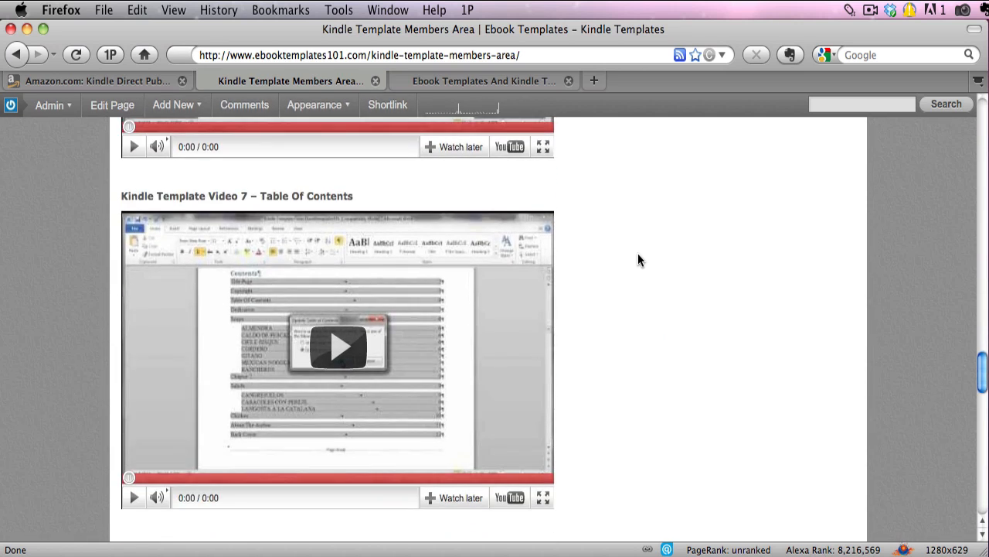
pyautogui.scroll(-3)
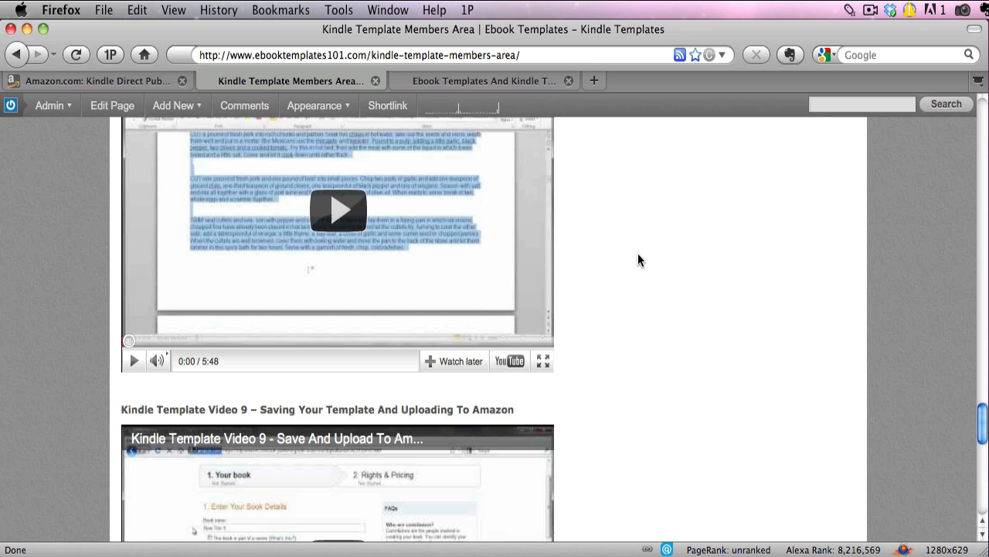
pyautogui.scroll(-3)
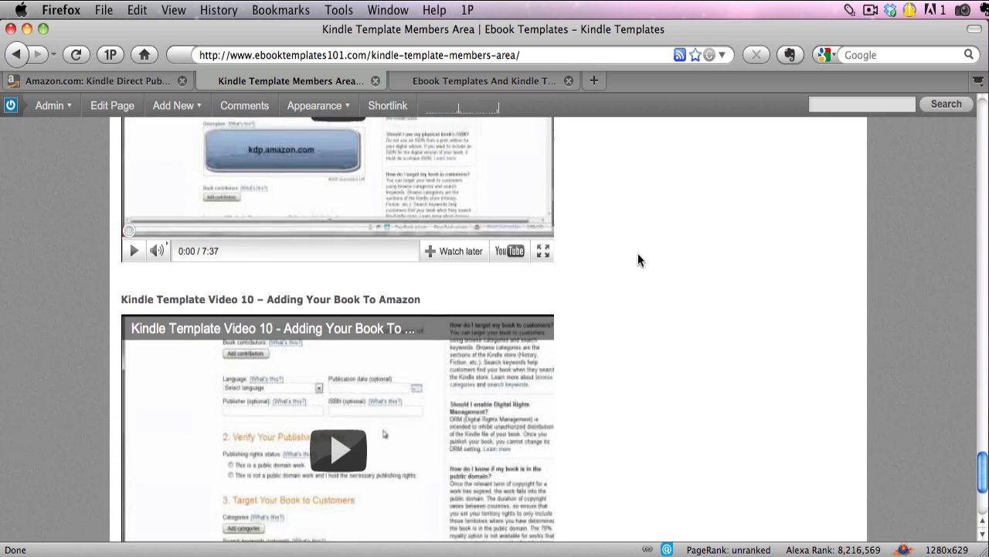
pyautogui.scroll(-3)
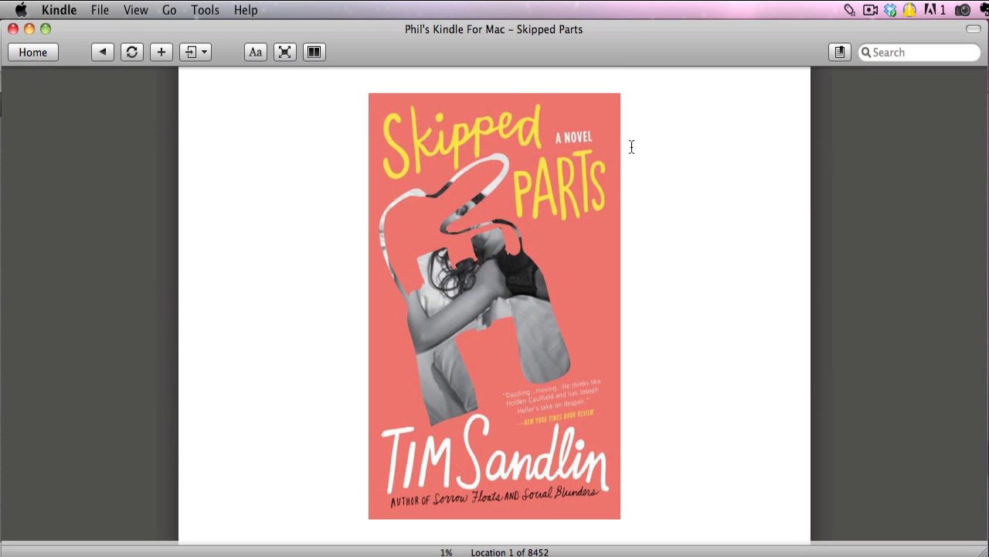
pyautogui.moveTo(736, 210)
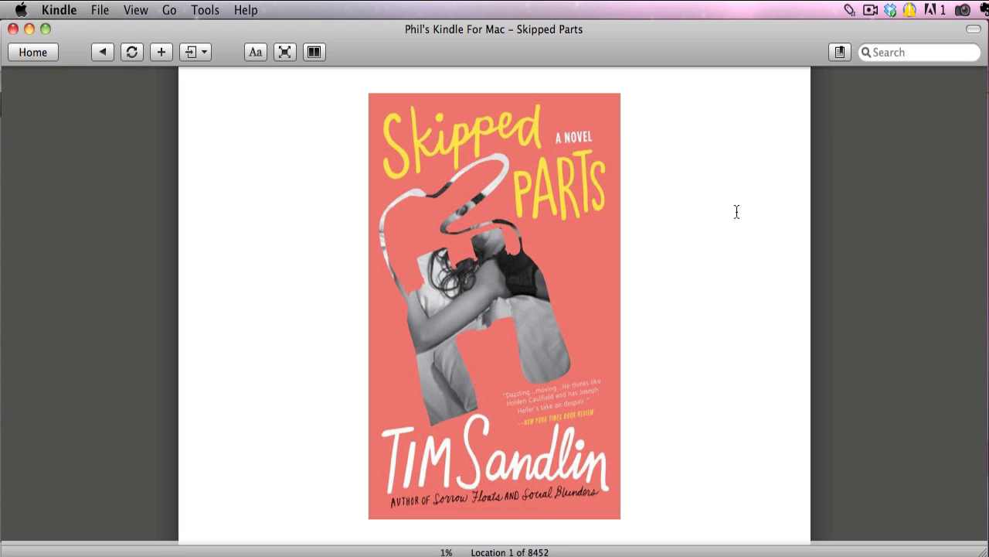
pyautogui.moveTo(764, 219)
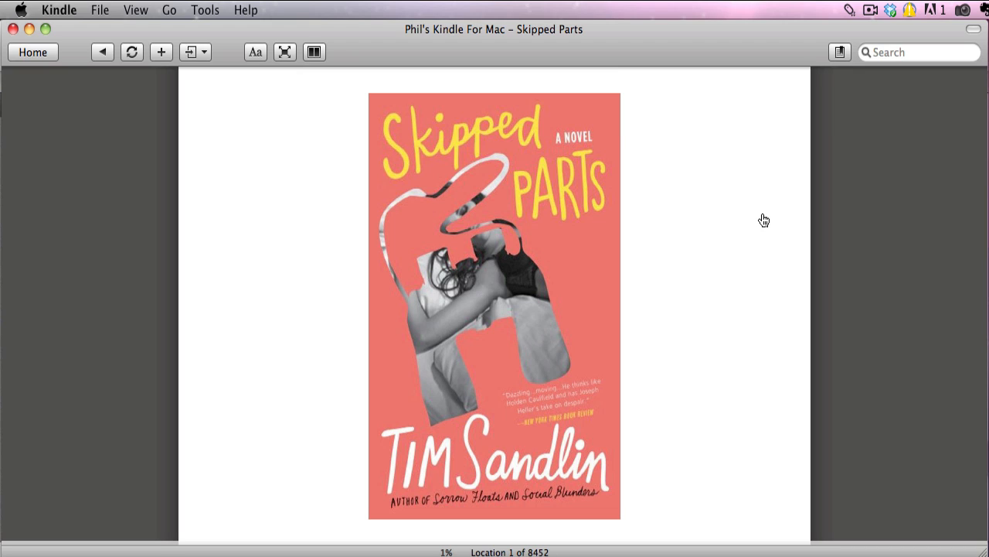
pyautogui.moveTo(792, 307)
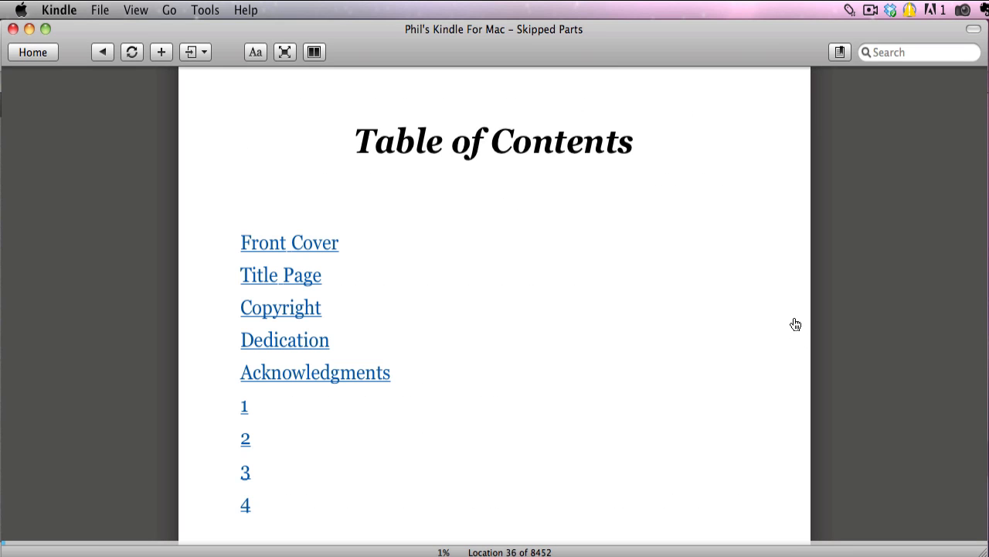
pyautogui.moveTo(520, 224)
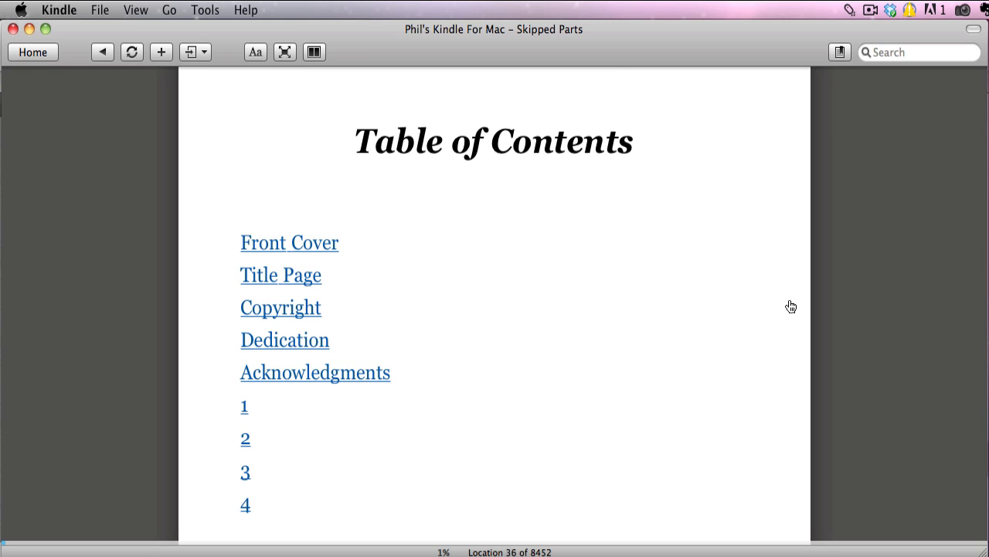
pyautogui.moveTo(785, 336)
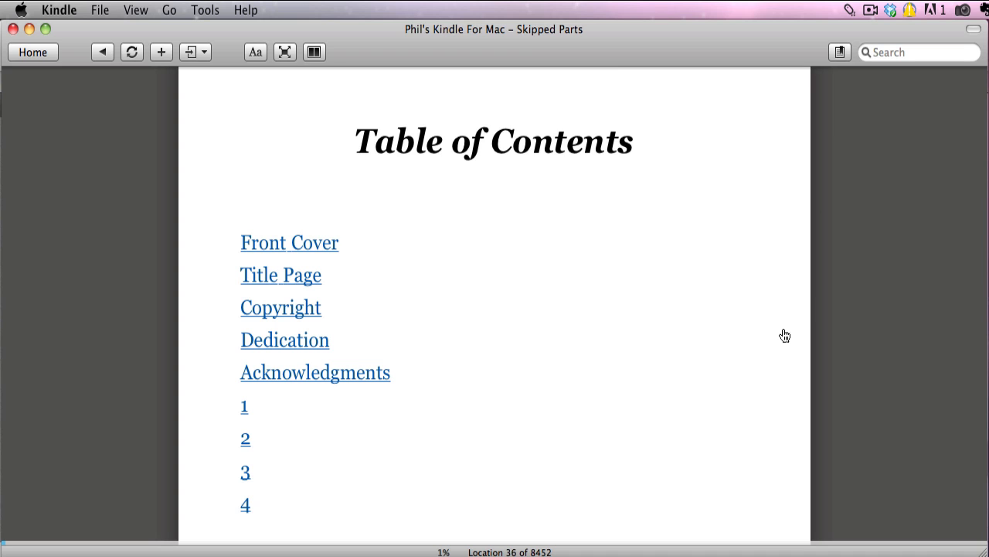
# - Page the Table of Contents down to the About the Author and Back Cover links
pyautogui.scroll(-3)
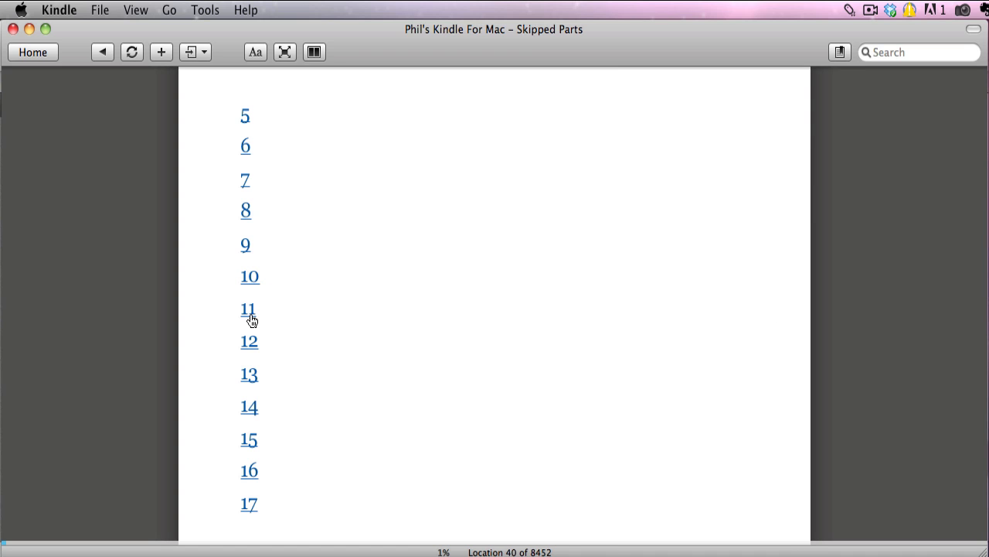
pyautogui.click(247, 309)
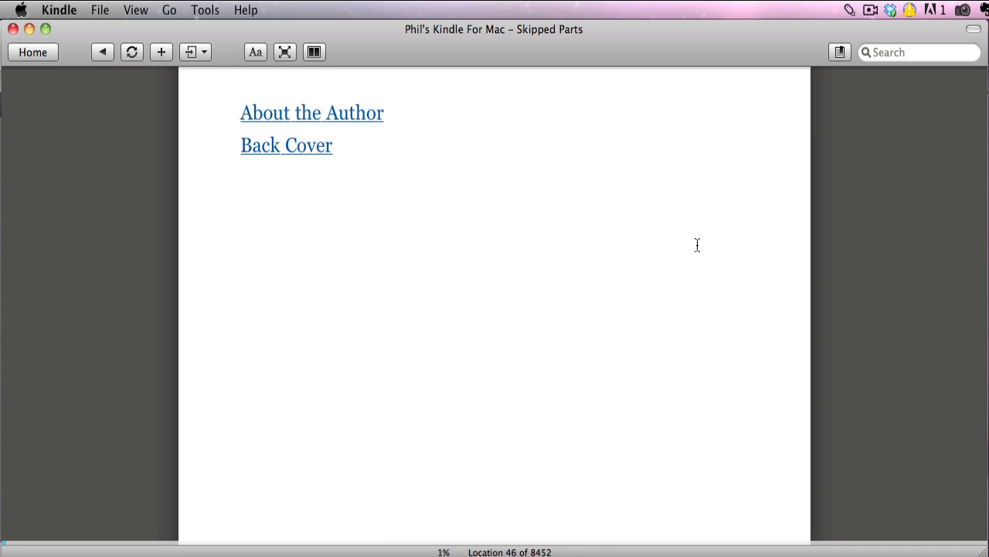
pyautogui.moveTo(312, 148)
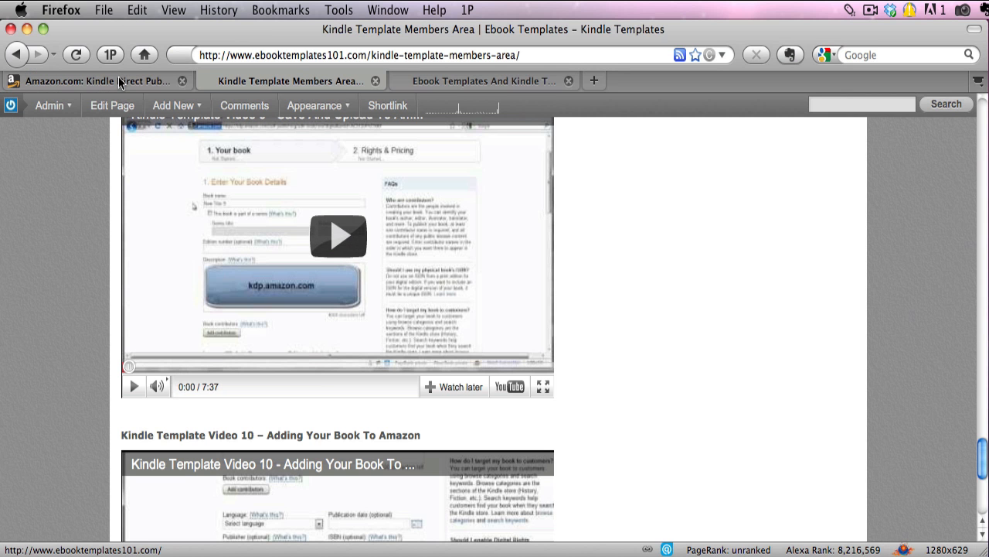
# - Switch to the Amazon KDP Edit Book page for the uploaded template book
pyautogui.click(96, 81)
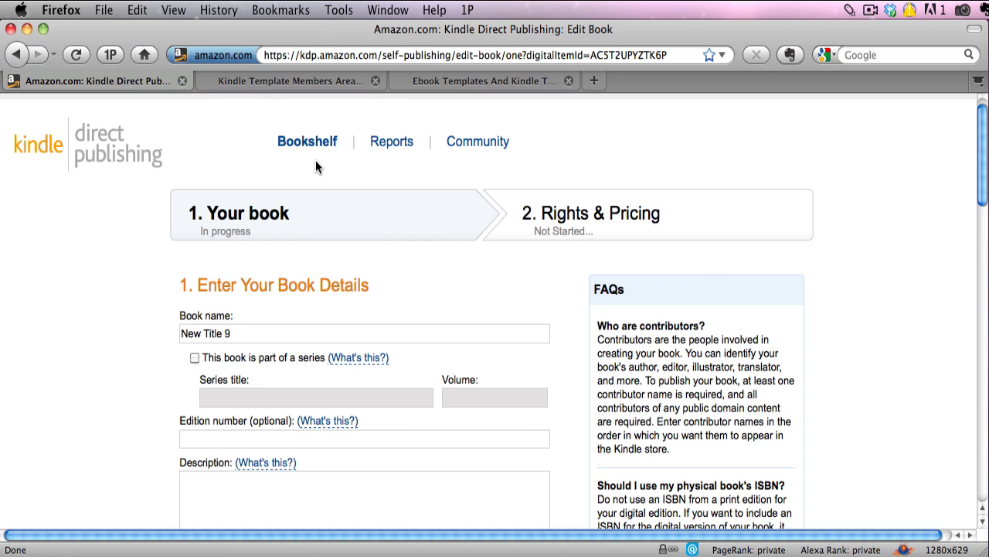
pyautogui.moveTo(106, 154)
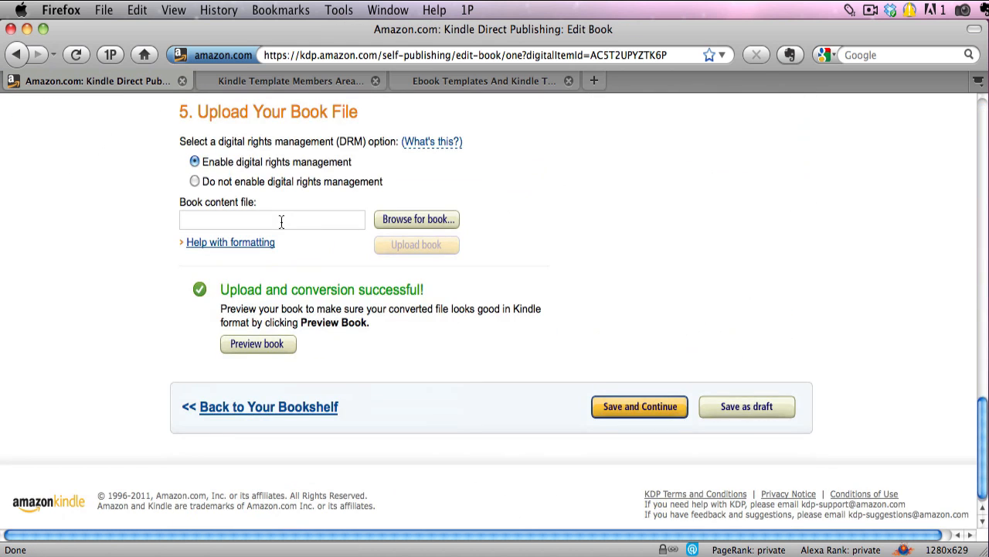
pyautogui.moveTo(405, 325)
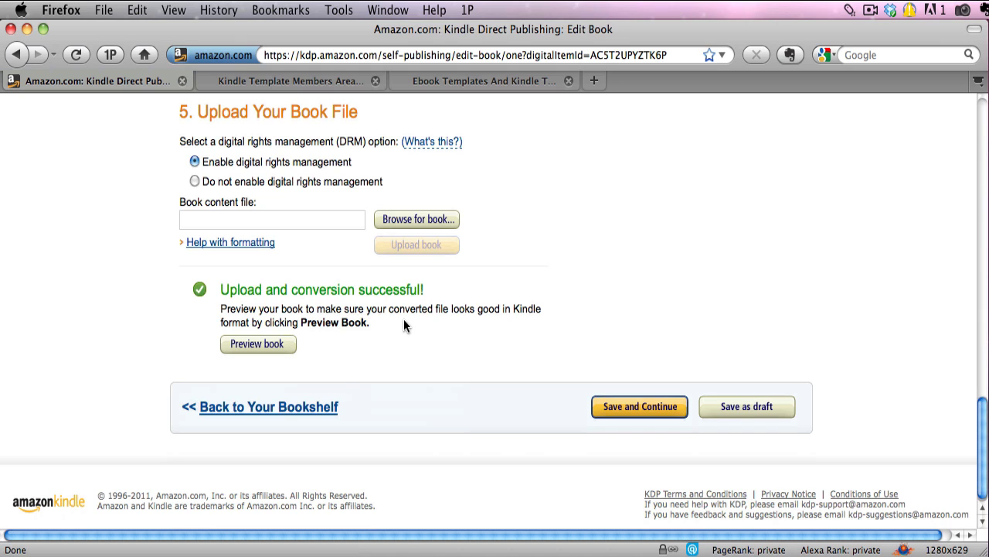
pyautogui.moveTo(422, 347)
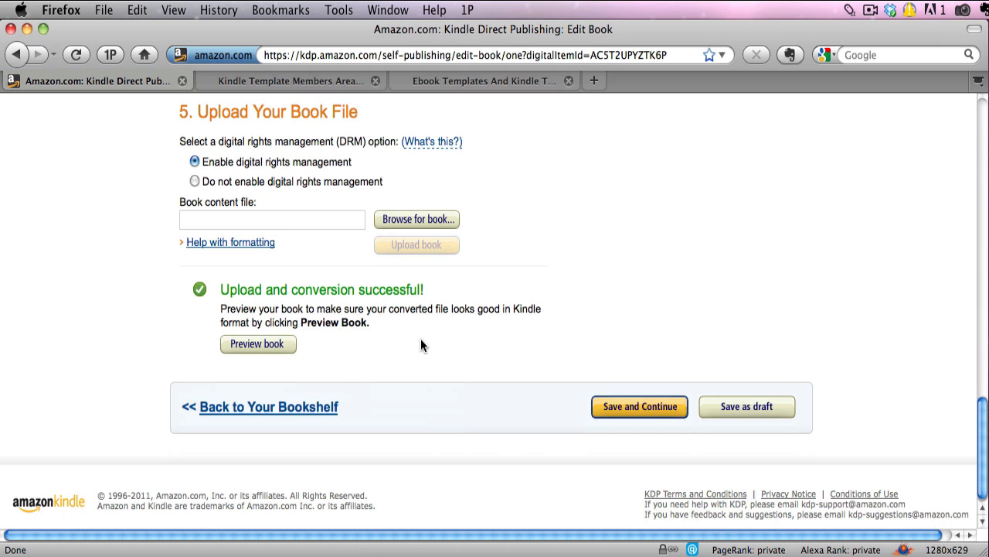
pyautogui.moveTo(256, 343)
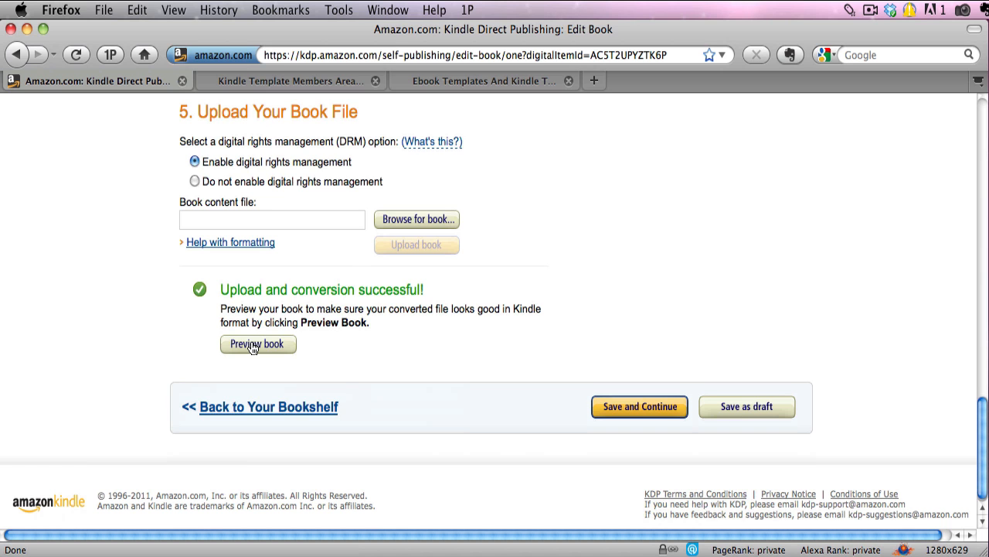
# - Launch the online preview of the uploaded book and advance from the cover to the title page
pyautogui.click(256, 343)
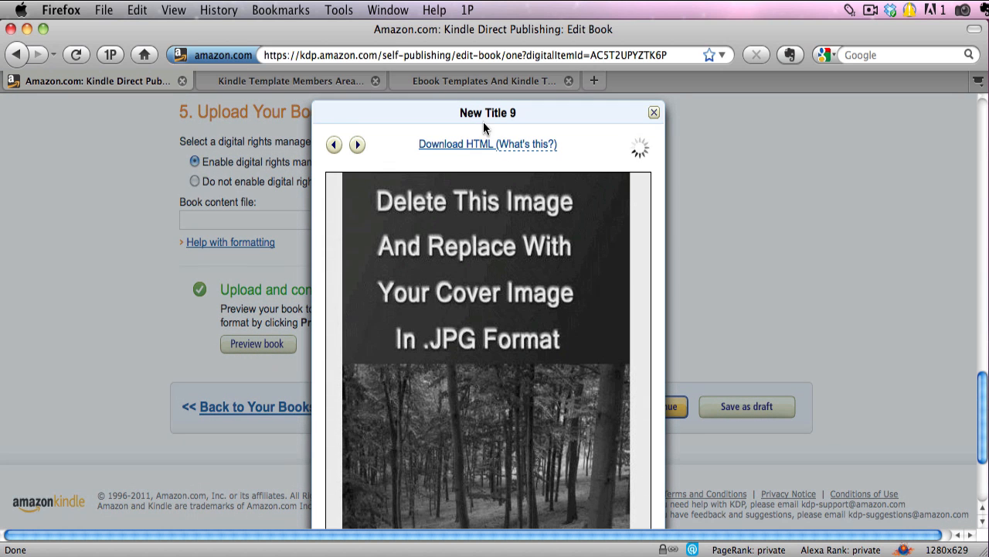
pyautogui.moveTo(796, 329)
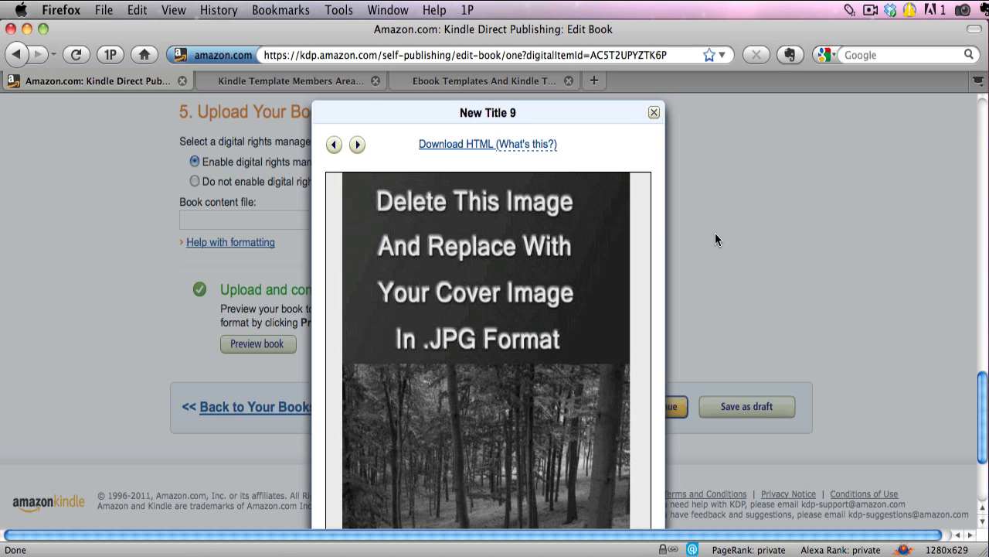
pyautogui.scroll(-3)
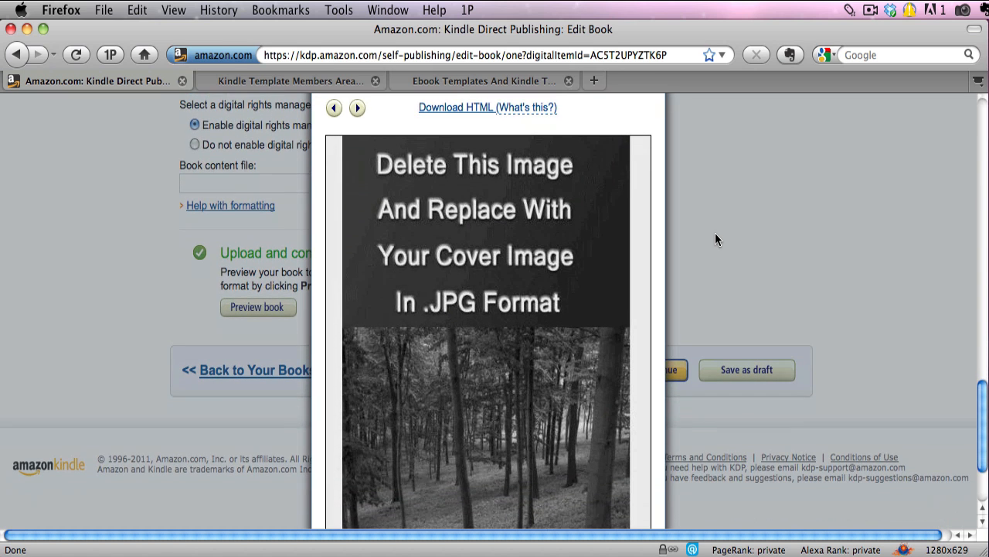
pyautogui.moveTo(566, 282)
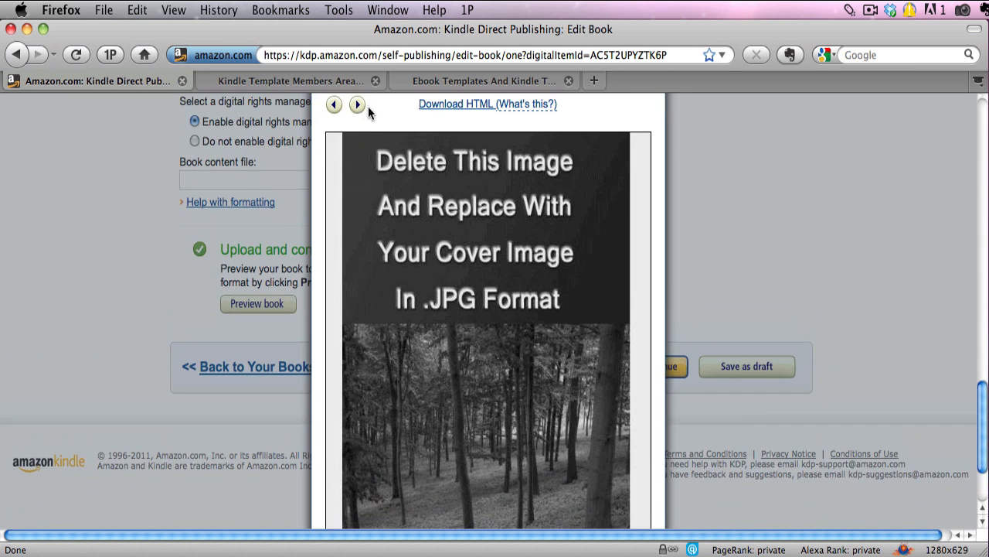
pyautogui.click(358, 103)
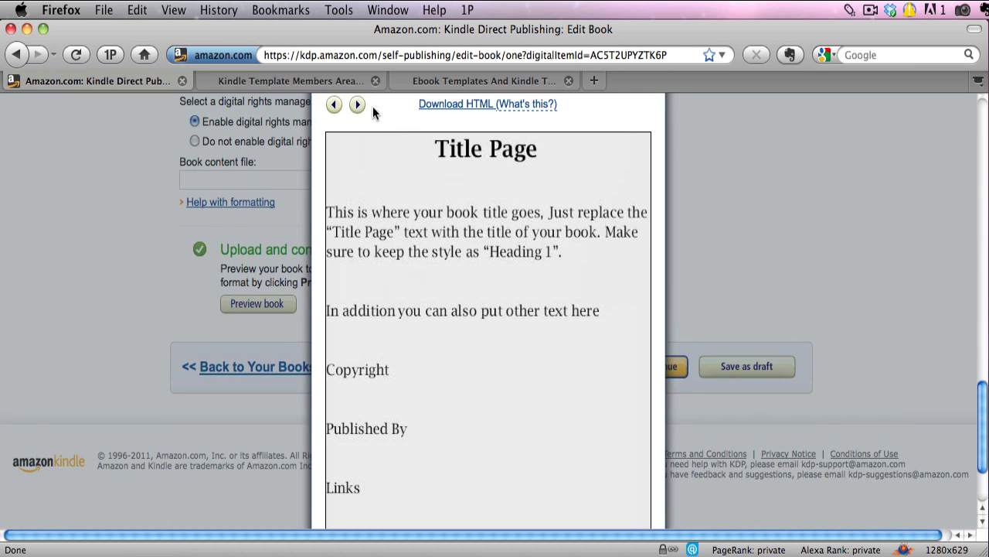
# - Advance the preview past the table of contents to the Thank You page
pyautogui.scroll(-3)
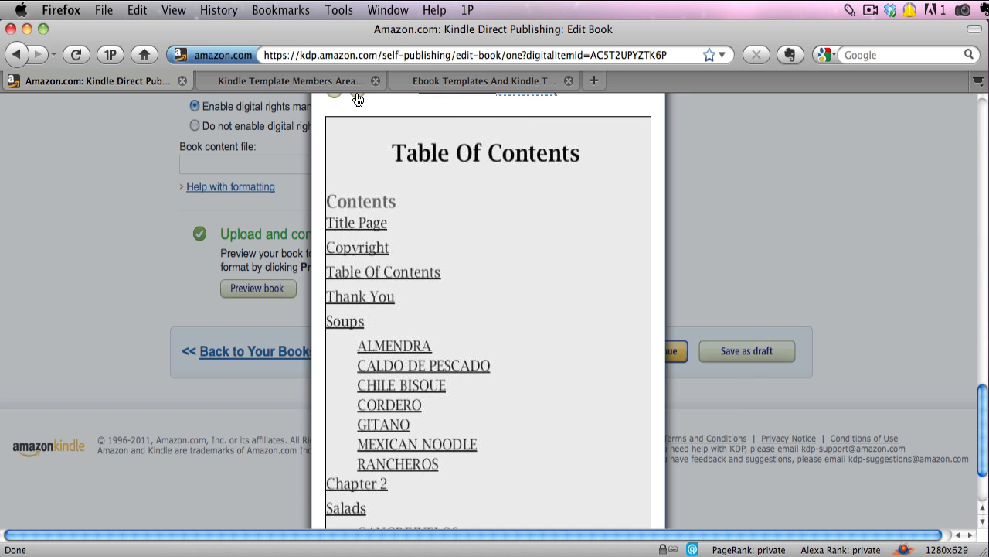
pyautogui.scroll(-3)
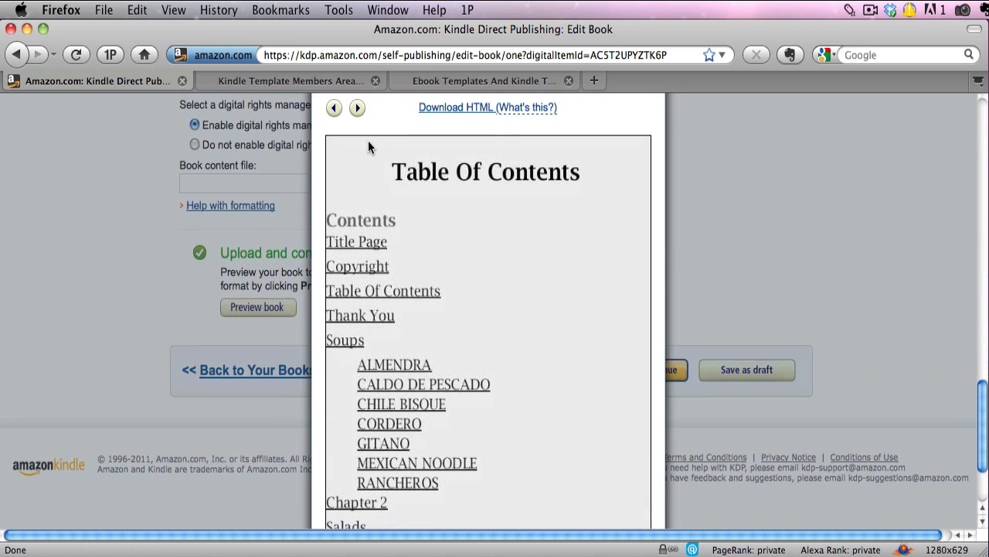
pyautogui.click(356, 108)
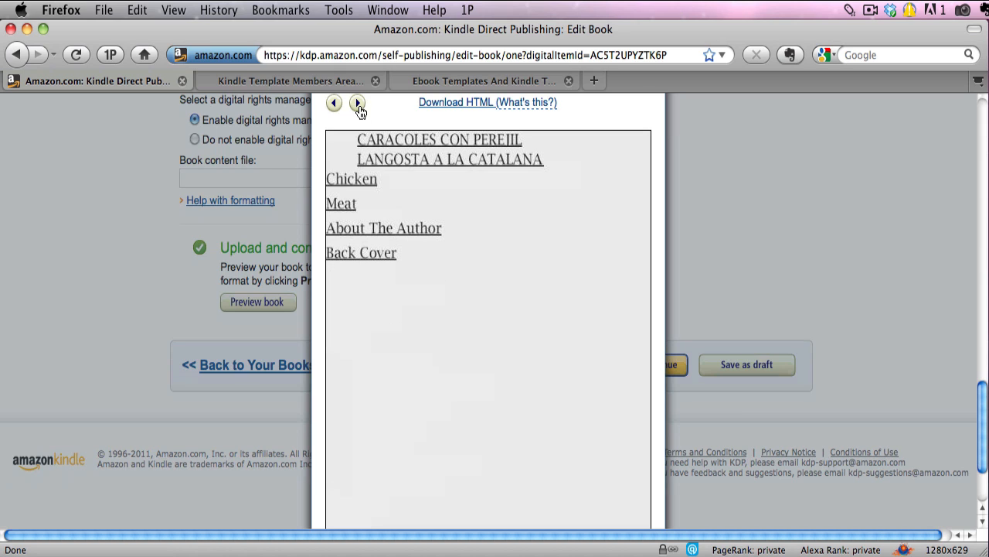
pyautogui.moveTo(383, 164)
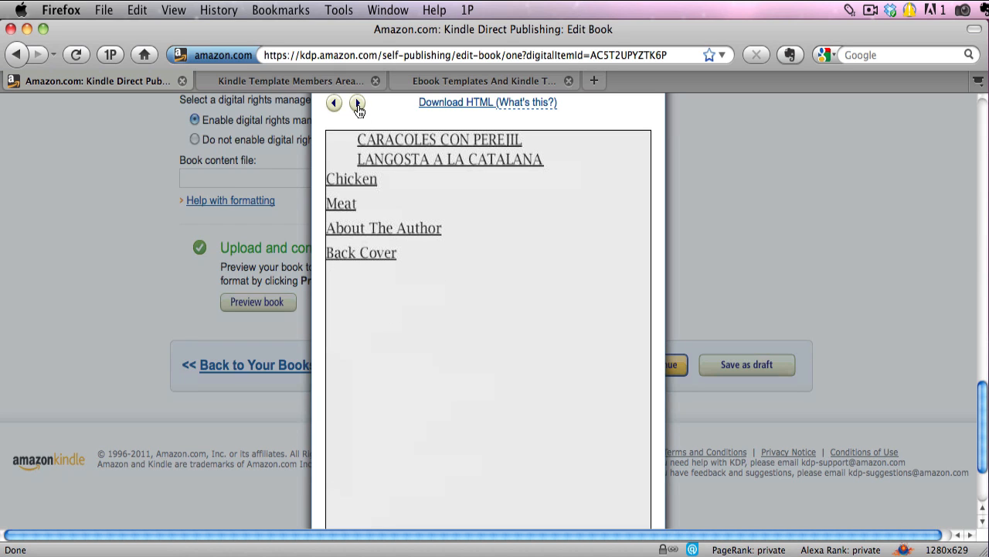
pyautogui.click(357, 102)
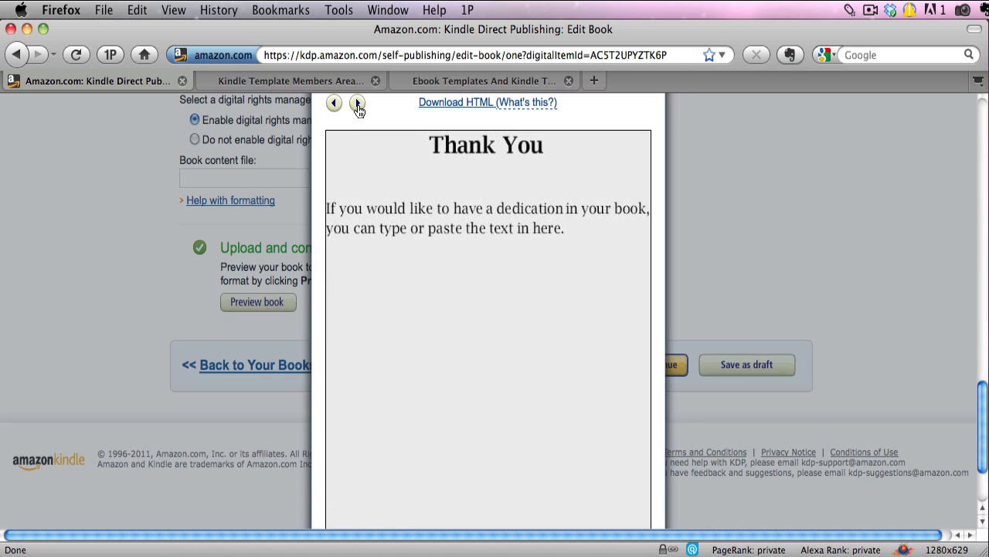
# - Advance the preview into the Soups section through the Cordero and Mexican Noodle recipes
pyautogui.click(357, 102)
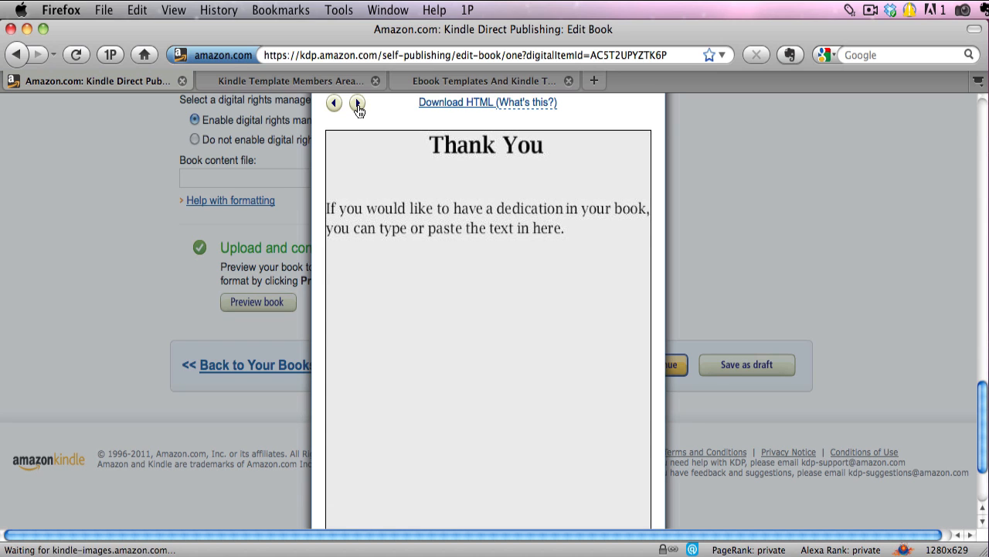
pyautogui.click(358, 102)
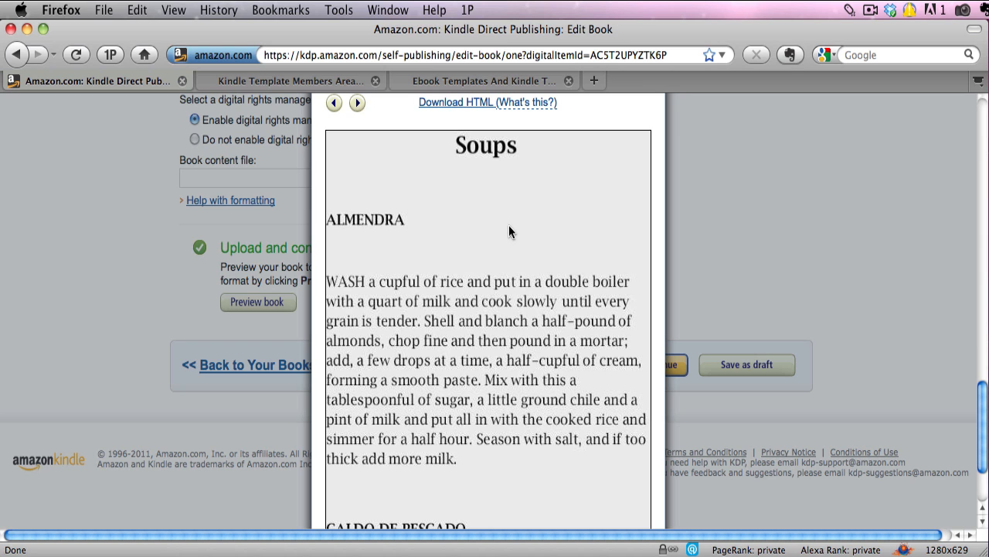
pyautogui.moveTo(365, 223)
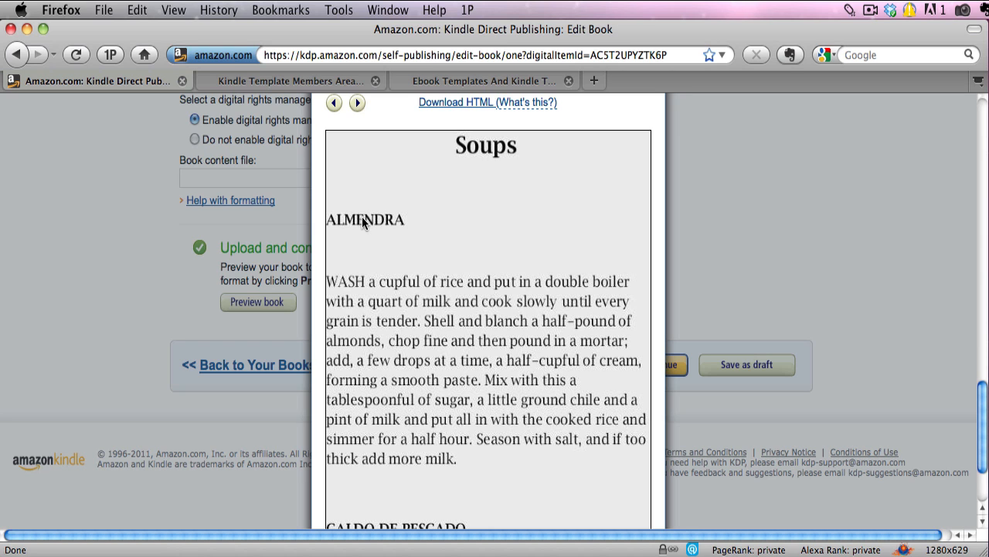
pyautogui.click(356, 102)
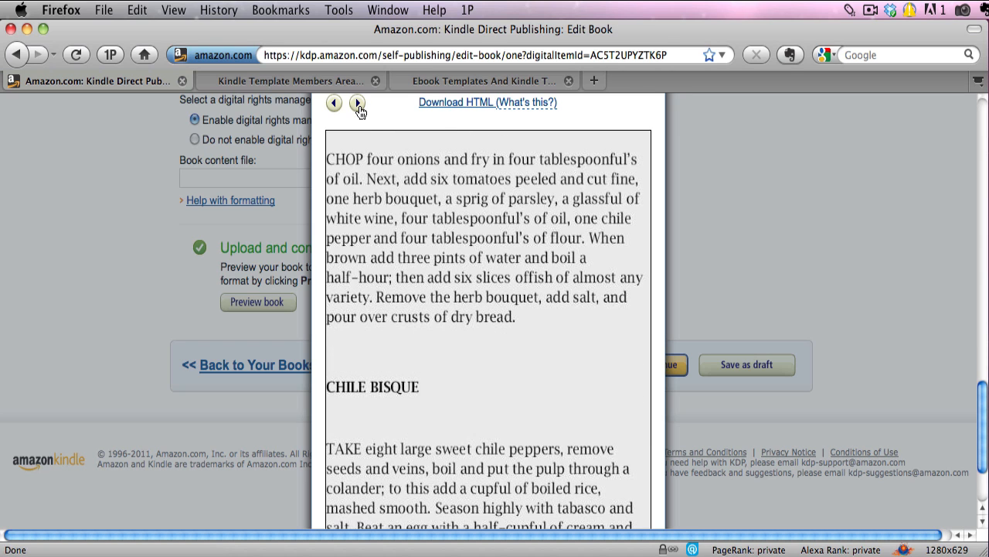
pyautogui.click(357, 102)
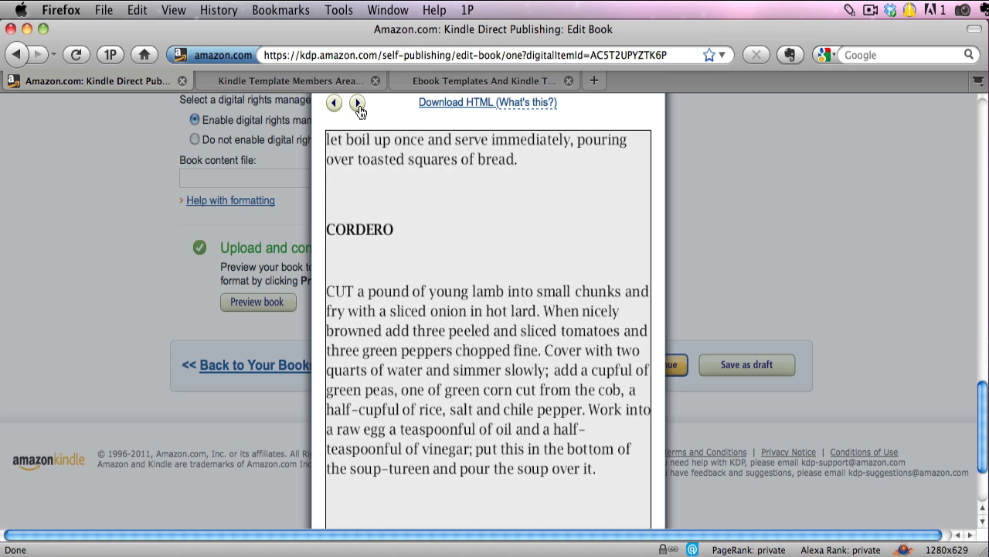
pyautogui.click(355, 102)
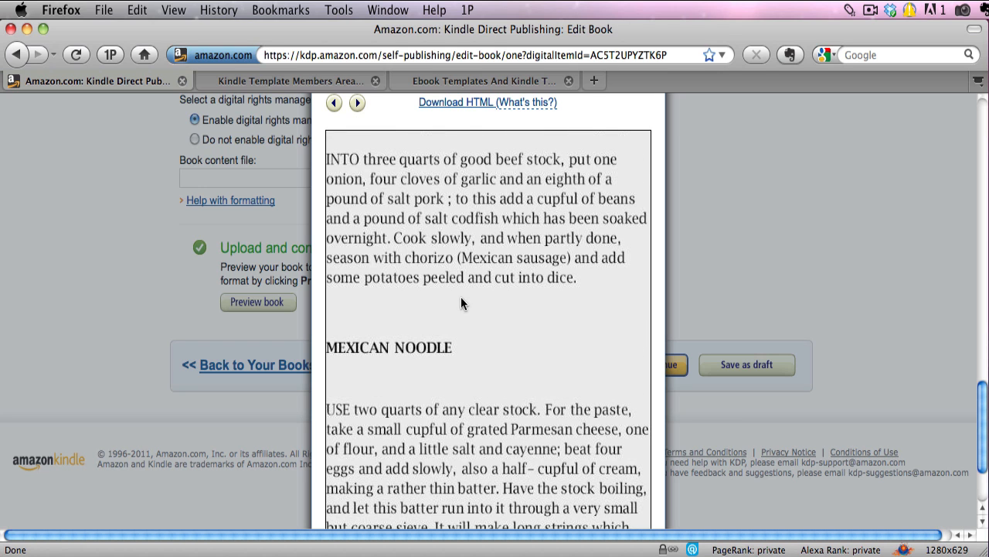
pyautogui.moveTo(452, 306)
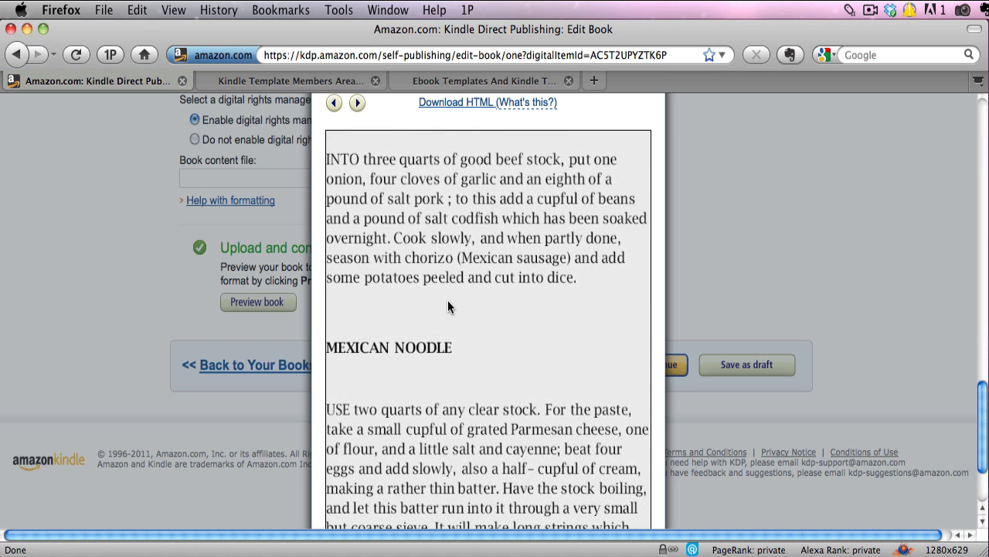
# - Advance the preview past the Rancheros recipe to Chapter 2's sample text
pyautogui.click(356, 102)
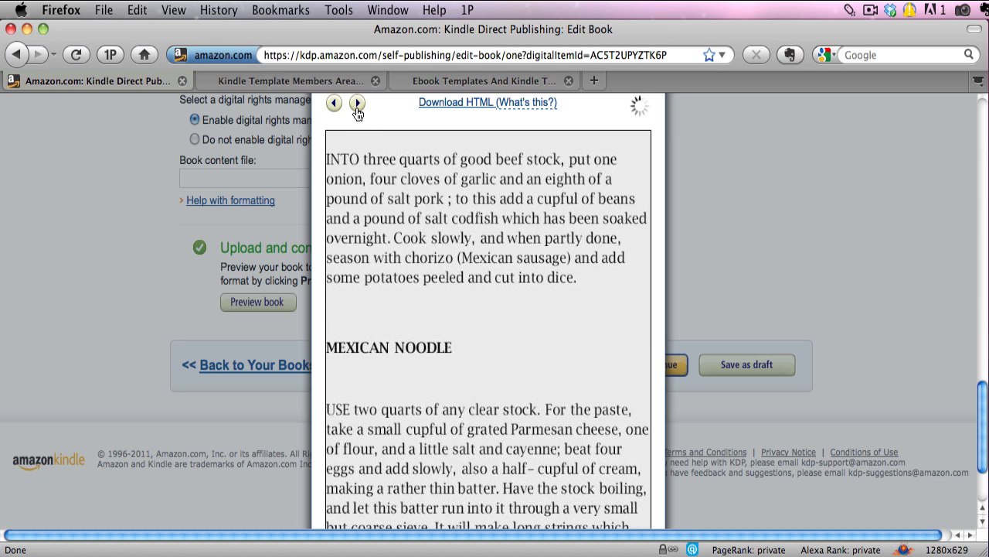
pyautogui.click(357, 102)
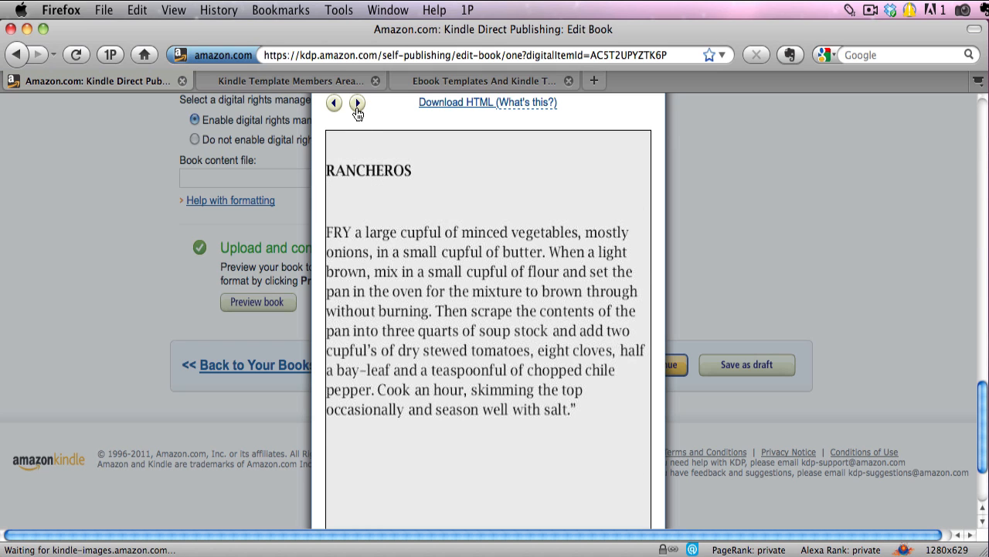
pyautogui.click(334, 102)
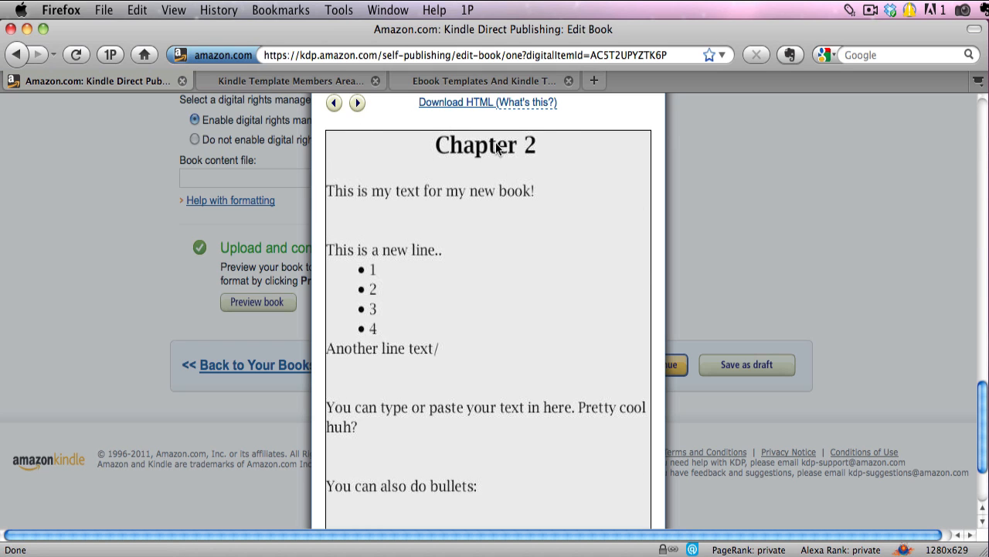
pyautogui.moveTo(430, 148)
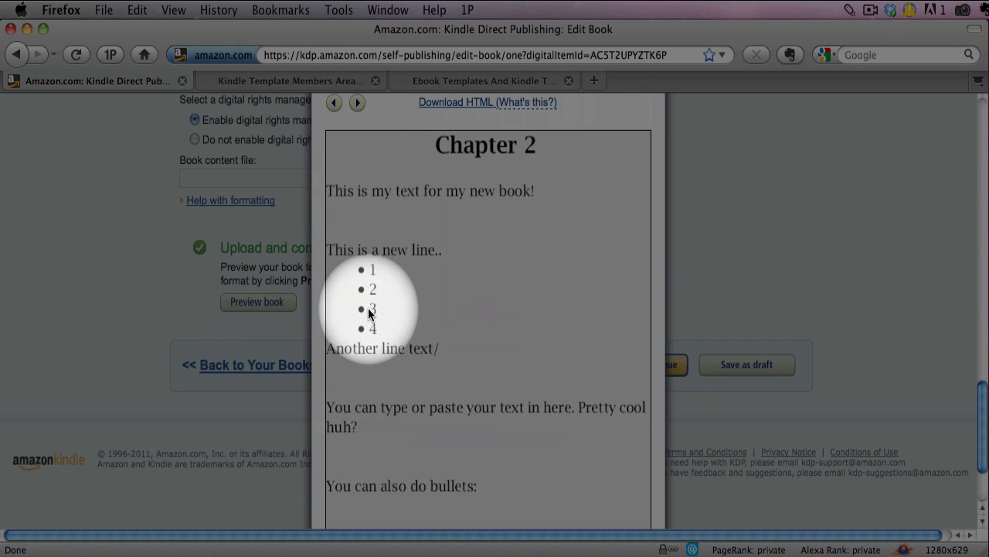
pyautogui.scroll(-3)
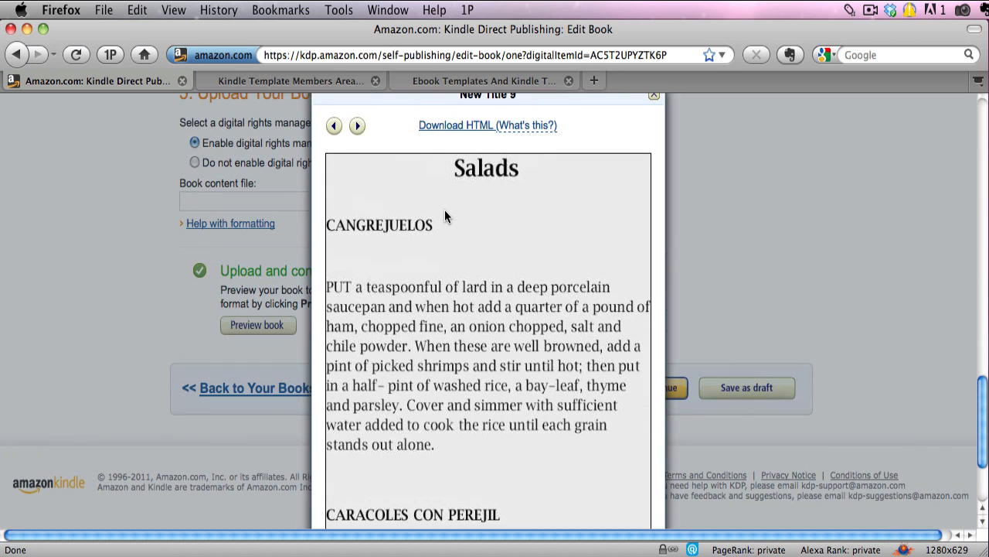
pyautogui.moveTo(358, 127)
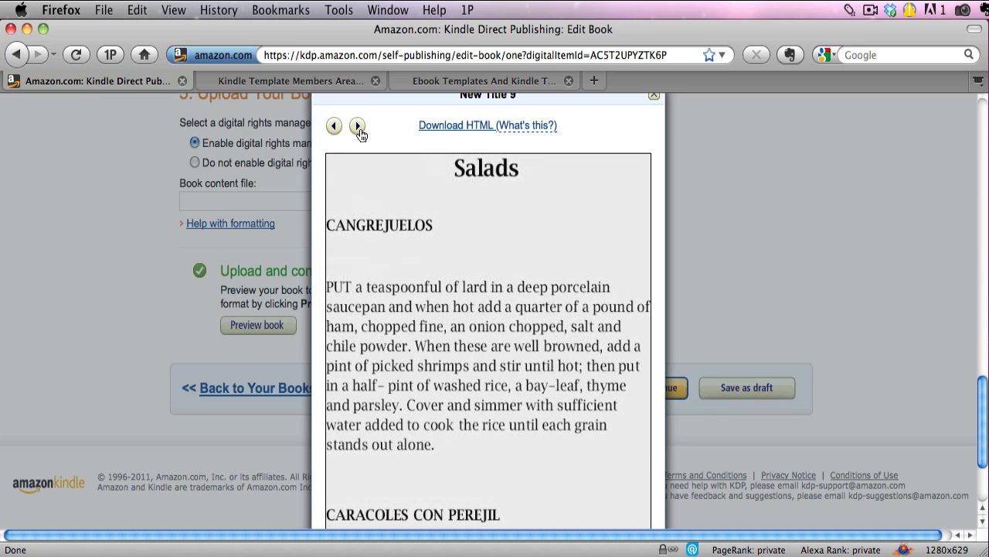
# - Advance the preview past the Salads recipes to the Chicken chapter
pyautogui.click(359, 125)
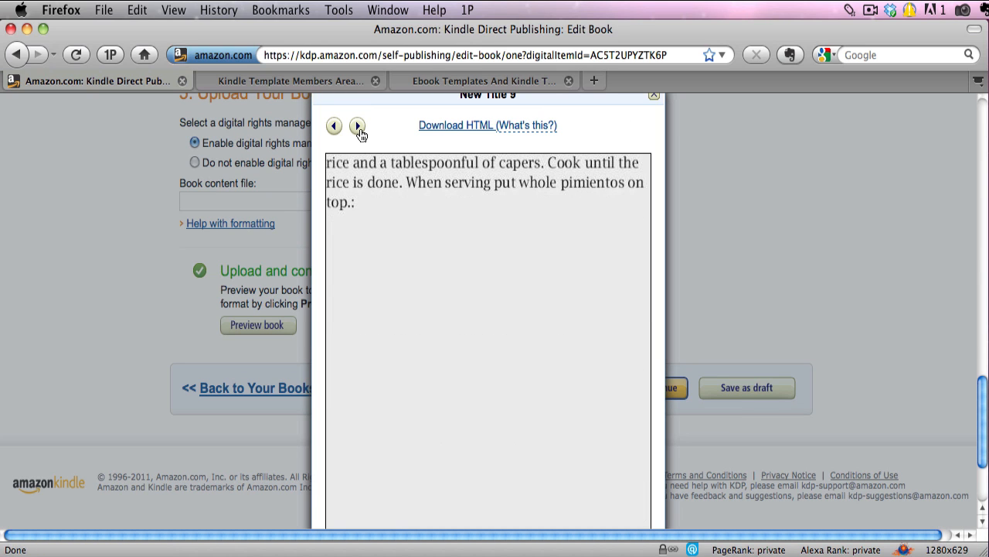
pyautogui.click(357, 125)
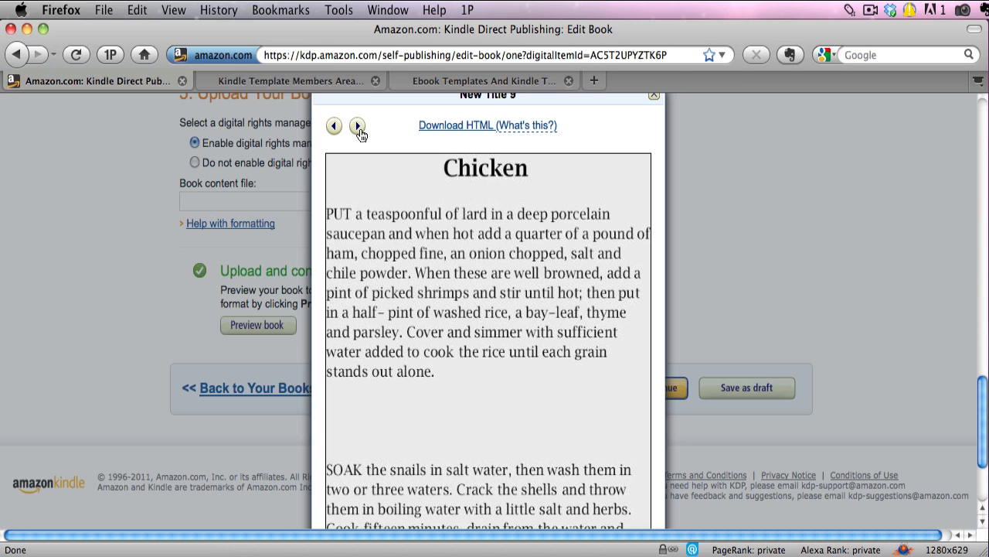
pyautogui.moveTo(420, 182)
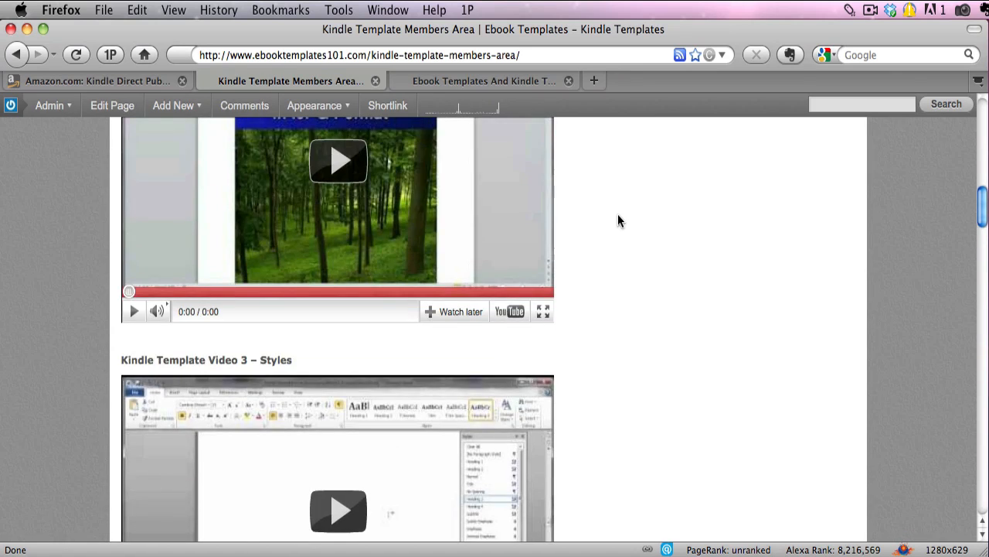
# - Scroll the members-area video list past Kindle Template Video 3 to Video 2 – Images
pyautogui.scroll(-3)
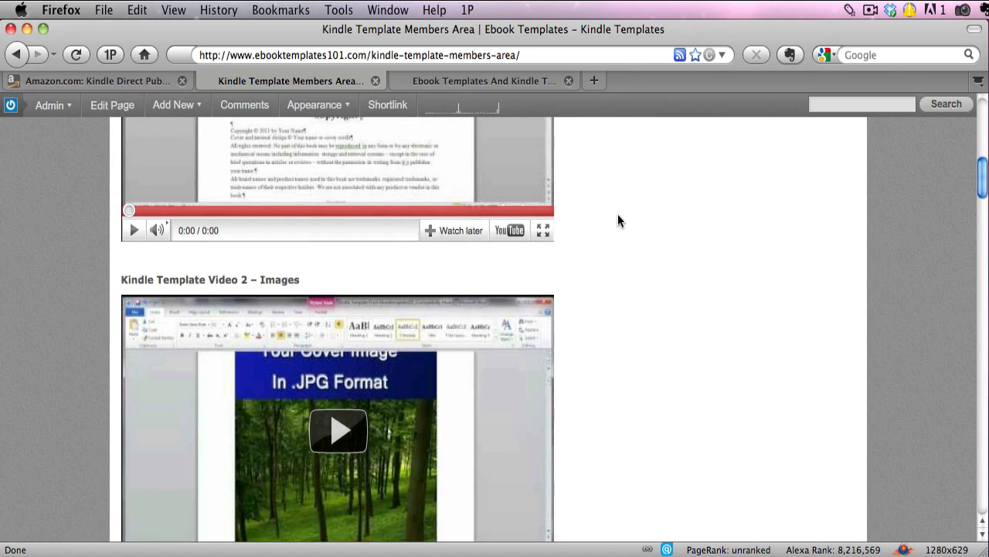